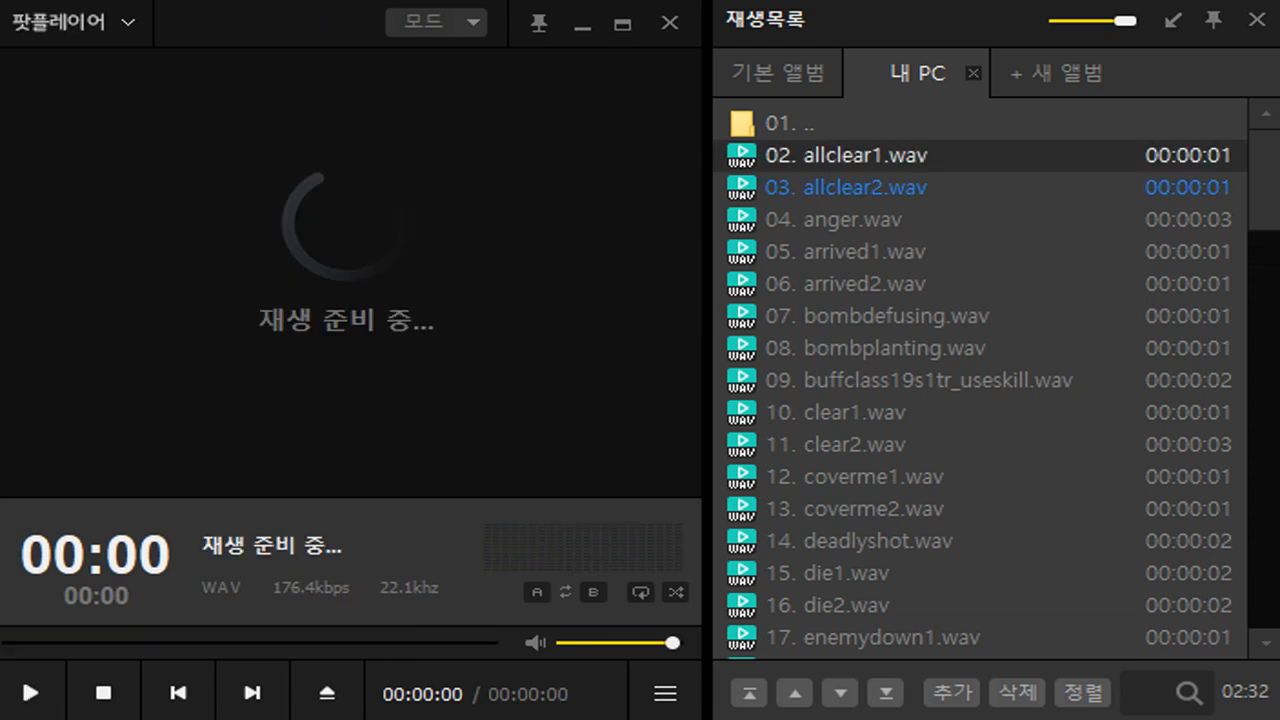
Start the first .wav in the playlist and let it advance through anger.wav past 14/82 die1.wav.
{"action": "double_click", "coordinate": [844, 218]}
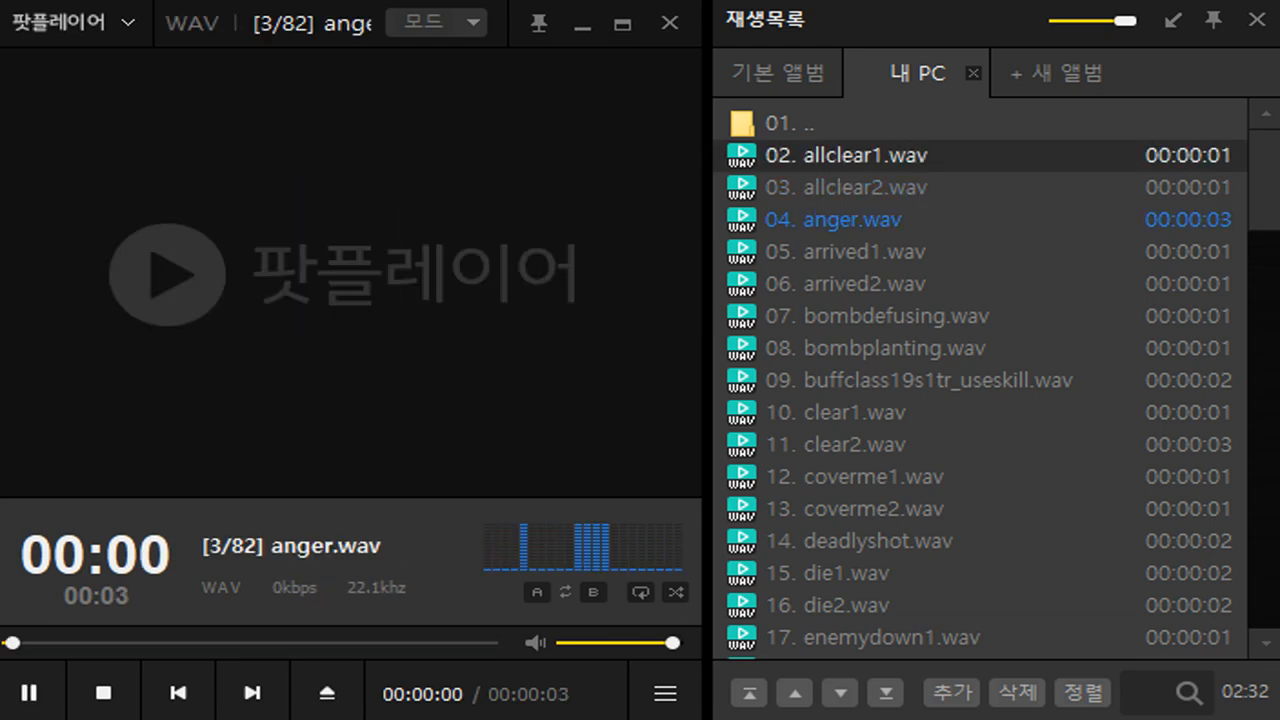
{"action": "left_click", "coordinate": [28, 692]}
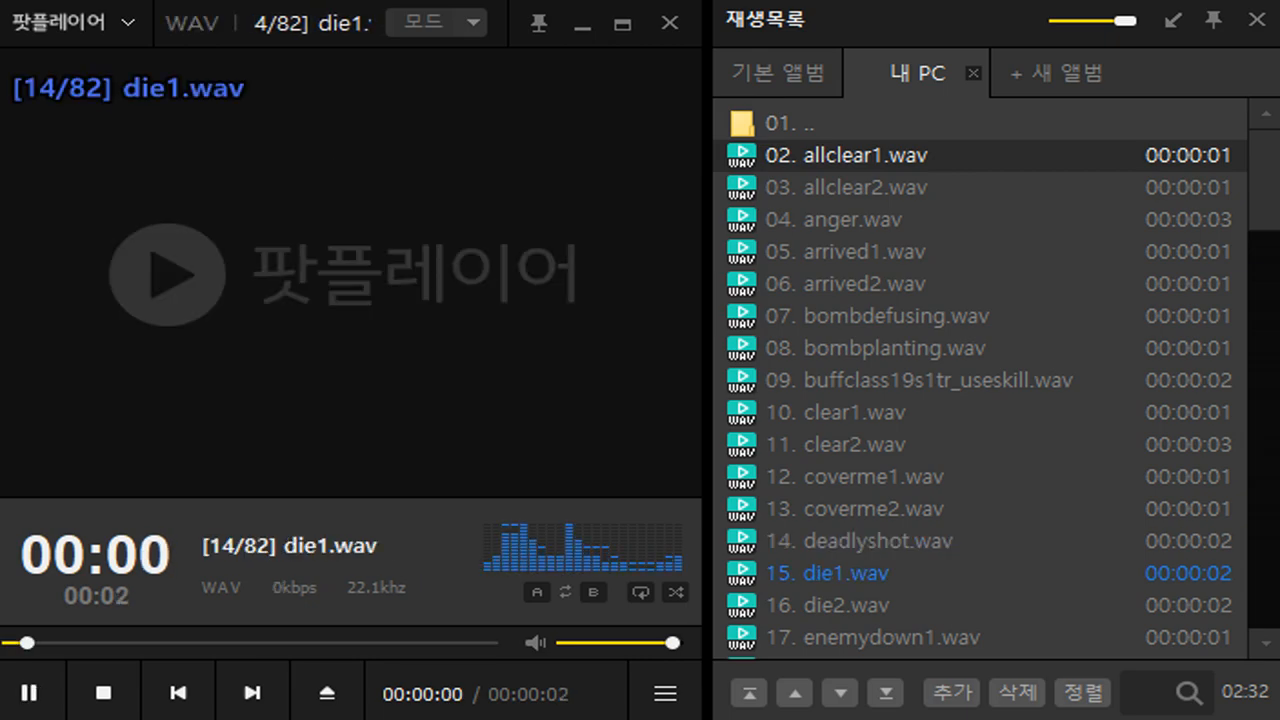
{"action": "left_click", "coordinate": [28, 692]}
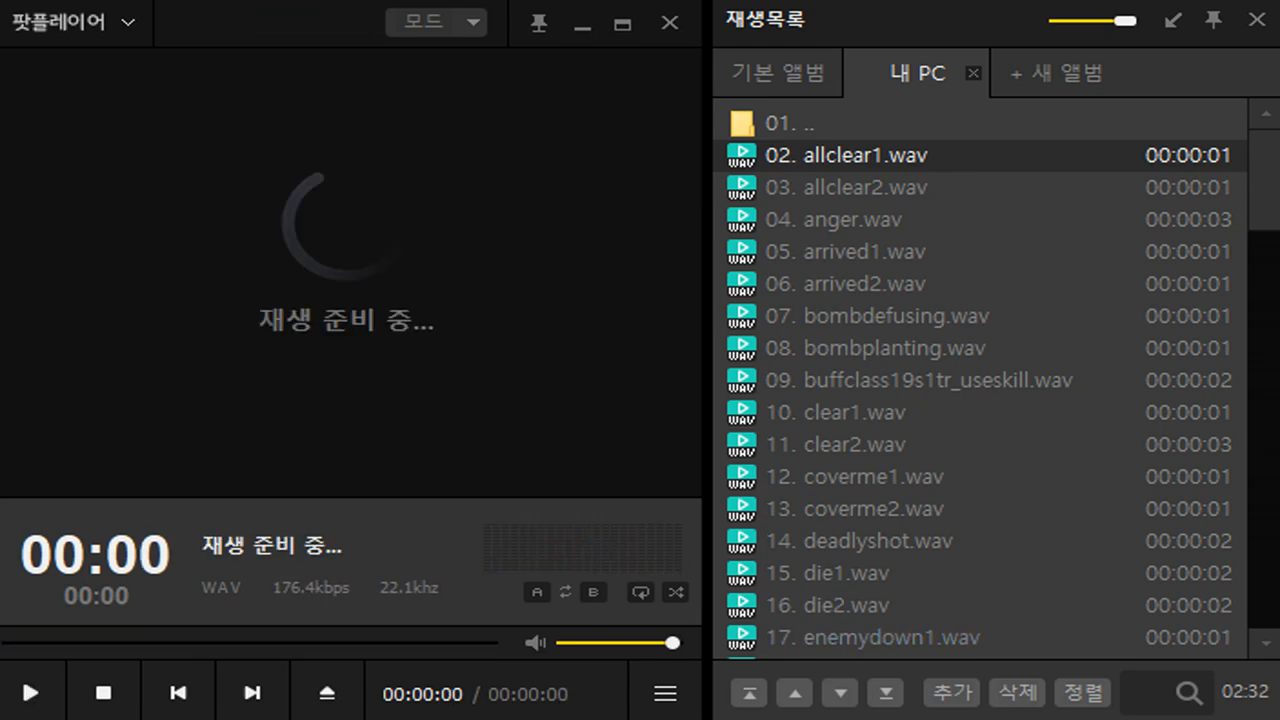
Keep playback running through enemys1.wav, energyfield.wav and the gamestart files to 39/82 go1.wav.
{"action": "left_click", "coordinate": [30, 692]}
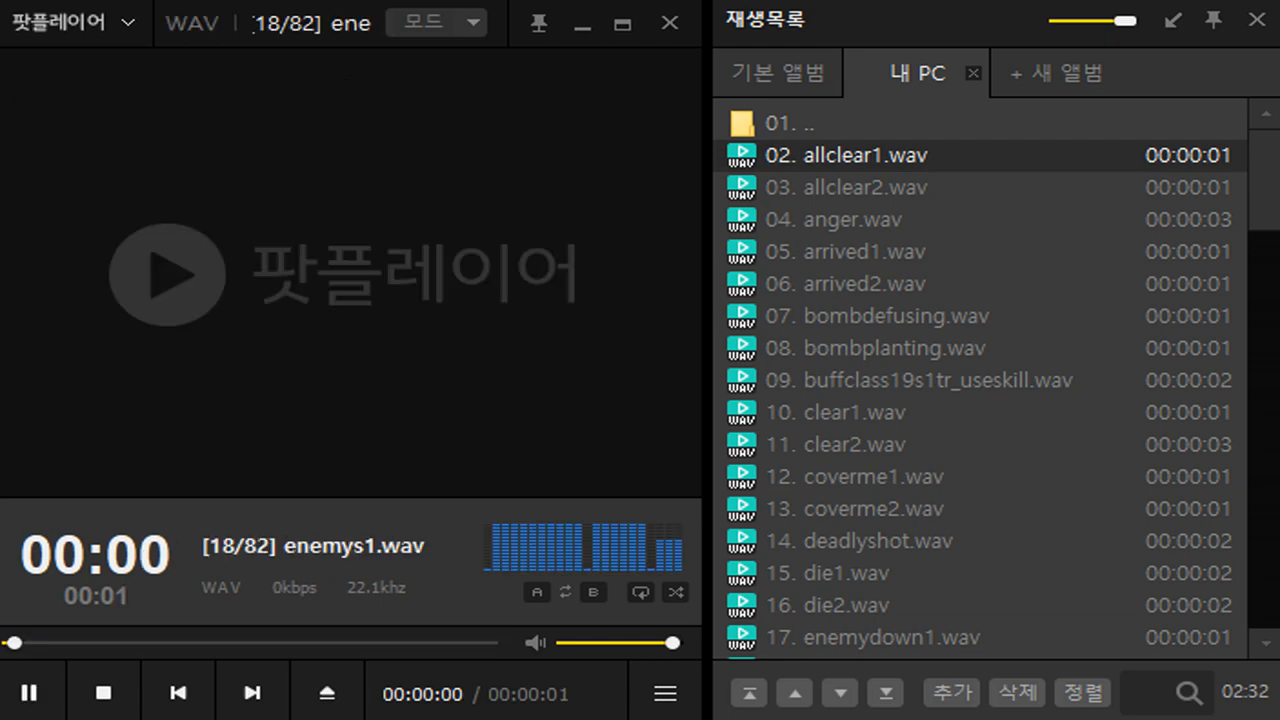
{"action": "left_click", "coordinate": [252, 692]}
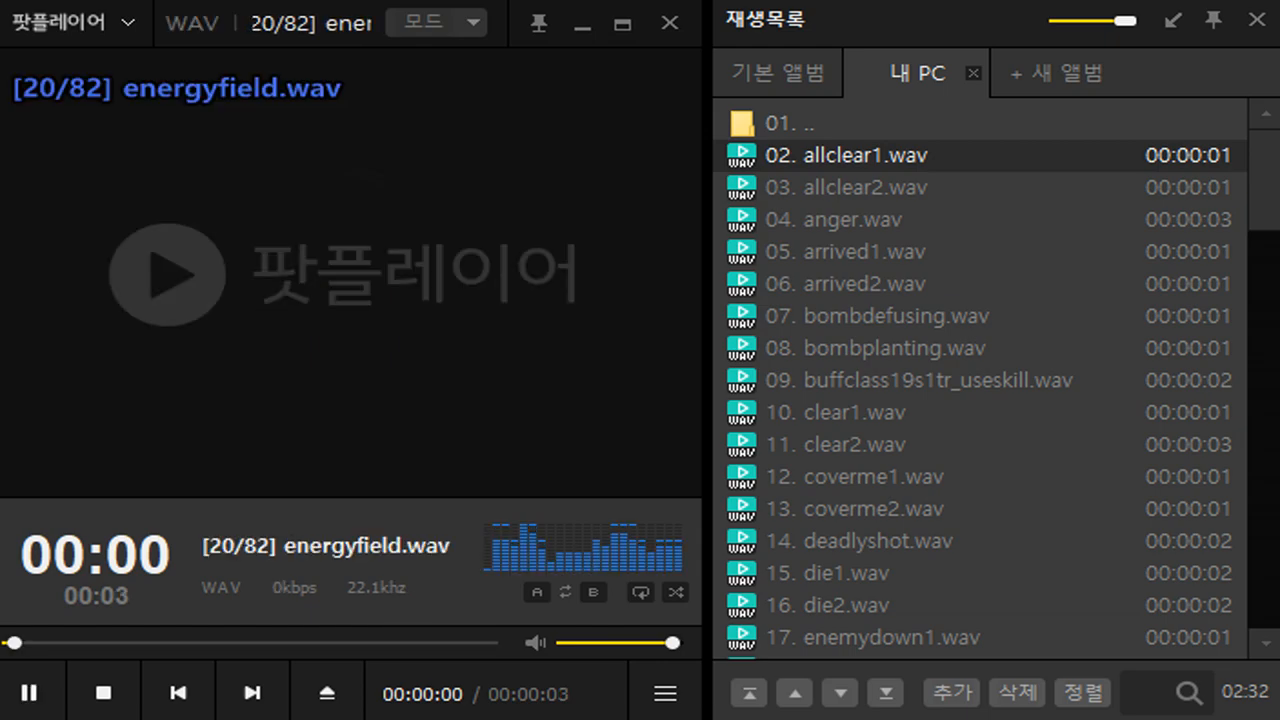
{"action": "left_click", "coordinate": [28, 692]}
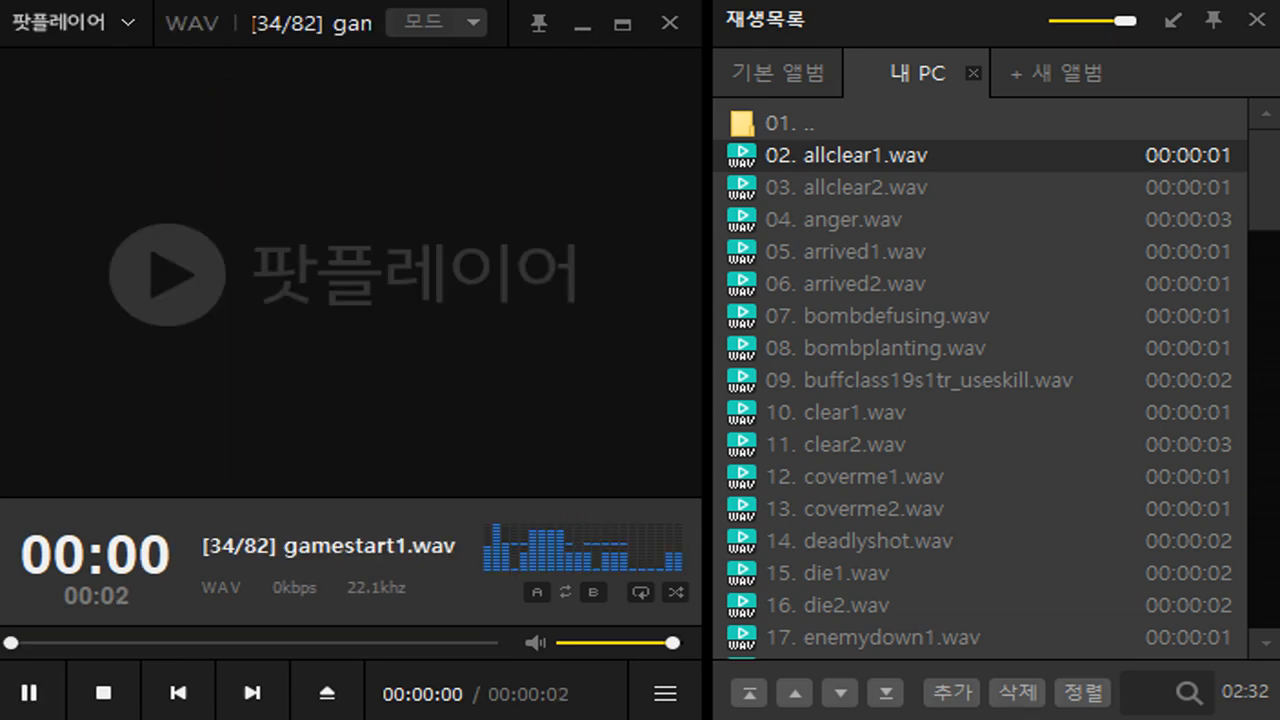
{"action": "left_click", "coordinate": [28, 692]}
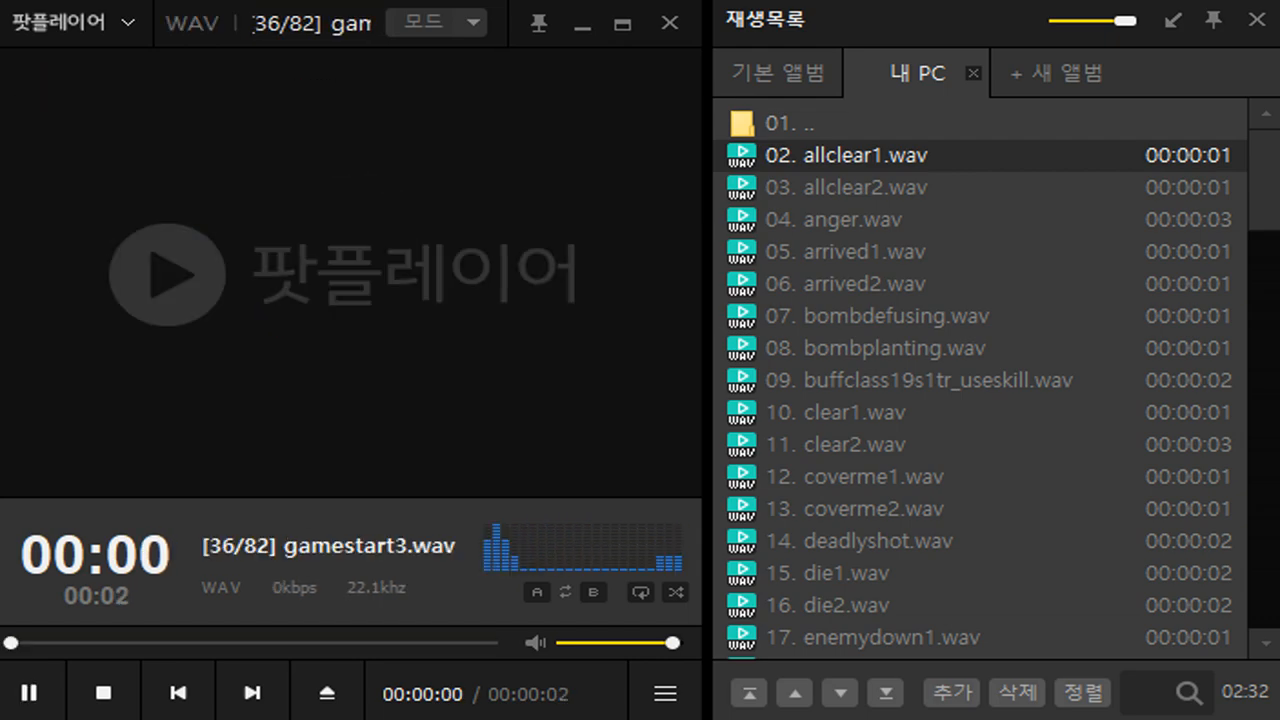
{"action": "left_click", "coordinate": [28, 692]}
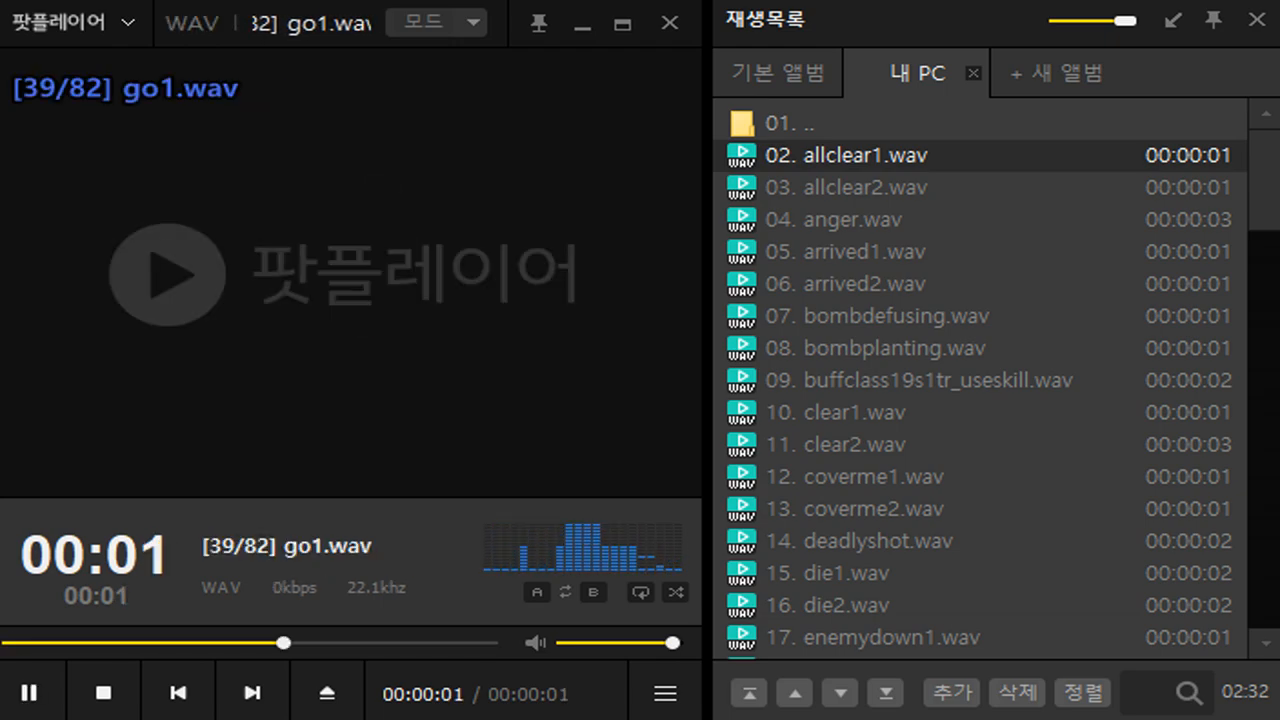
{"action": "left_click", "coordinate": [102, 692]}
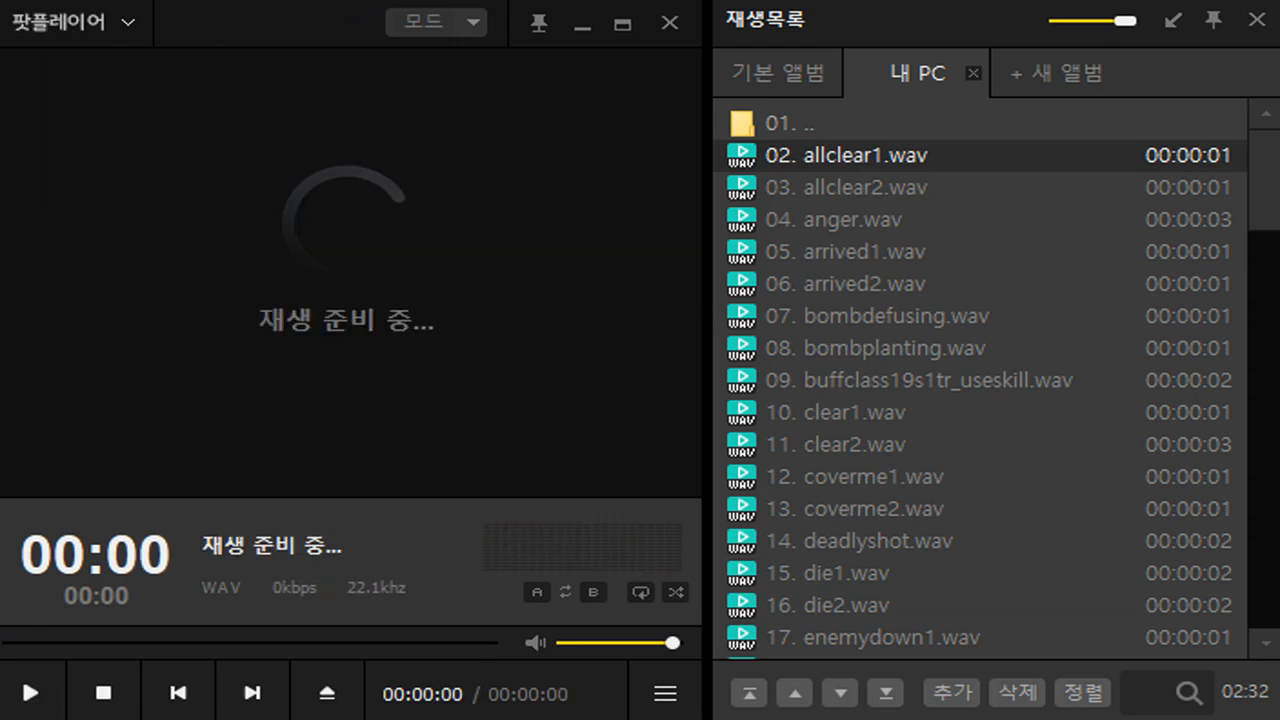
Continue auto-advancing through headshot1.wav and lose1.wav to 58/82 negative2.wav.
{"action": "left_click", "coordinate": [28, 692]}
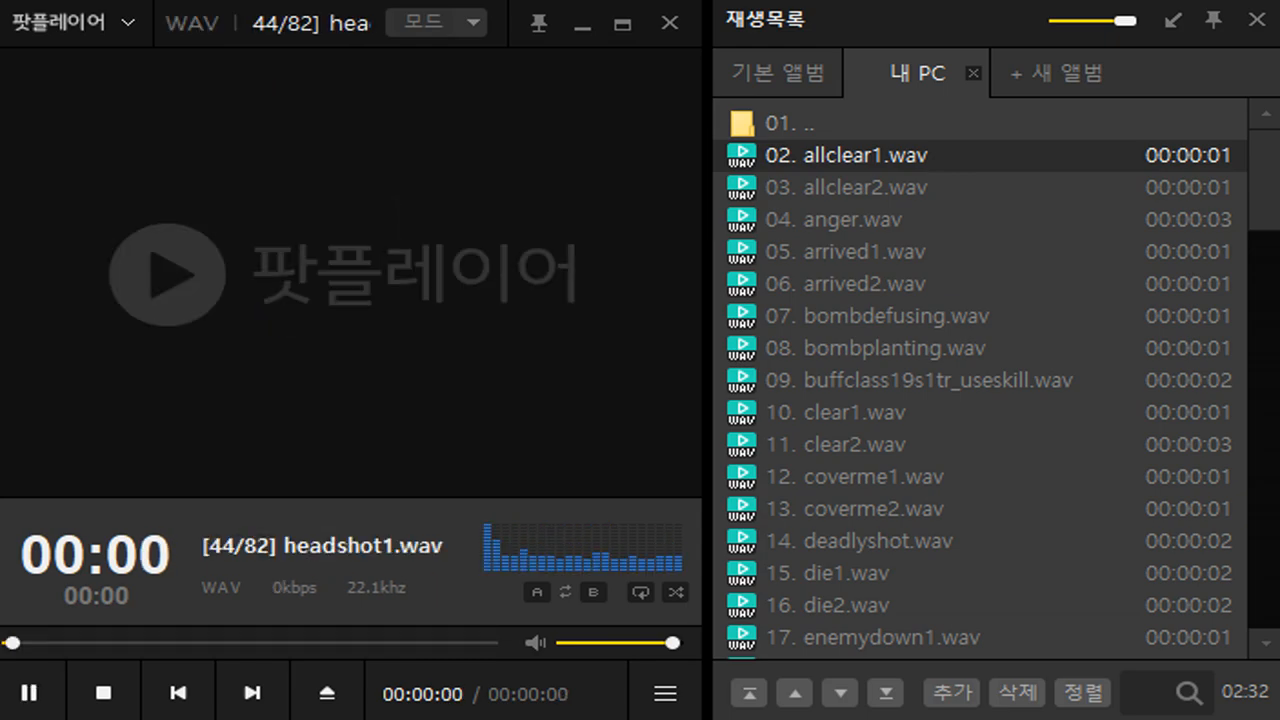
{"action": "left_click", "coordinate": [28, 692]}
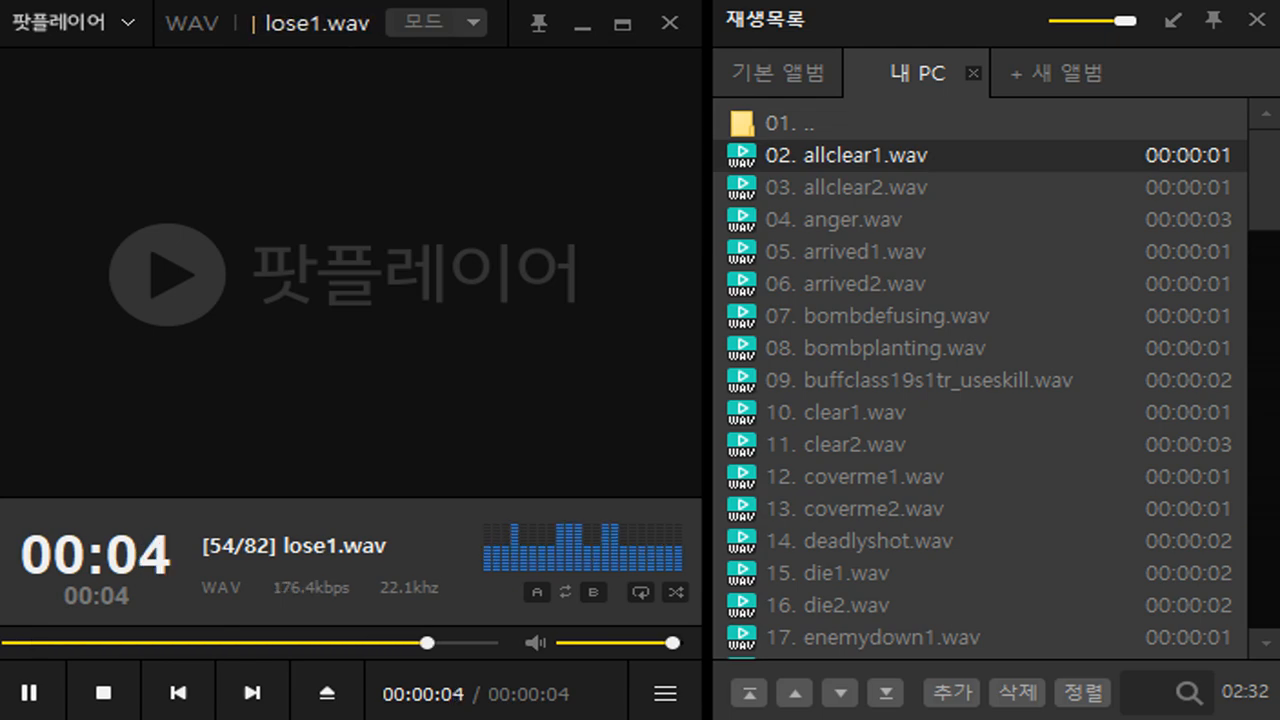
{"action": "left_click", "coordinate": [250, 692]}
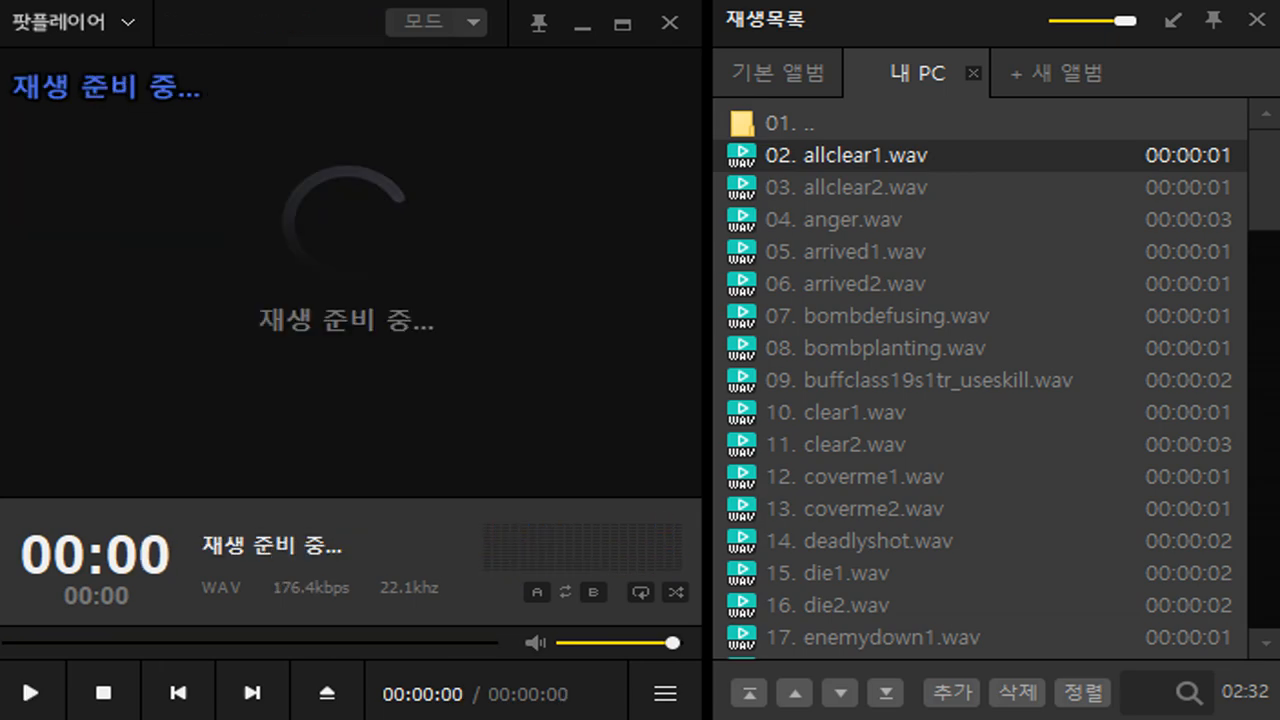
{"action": "left_click", "coordinate": [30, 692]}
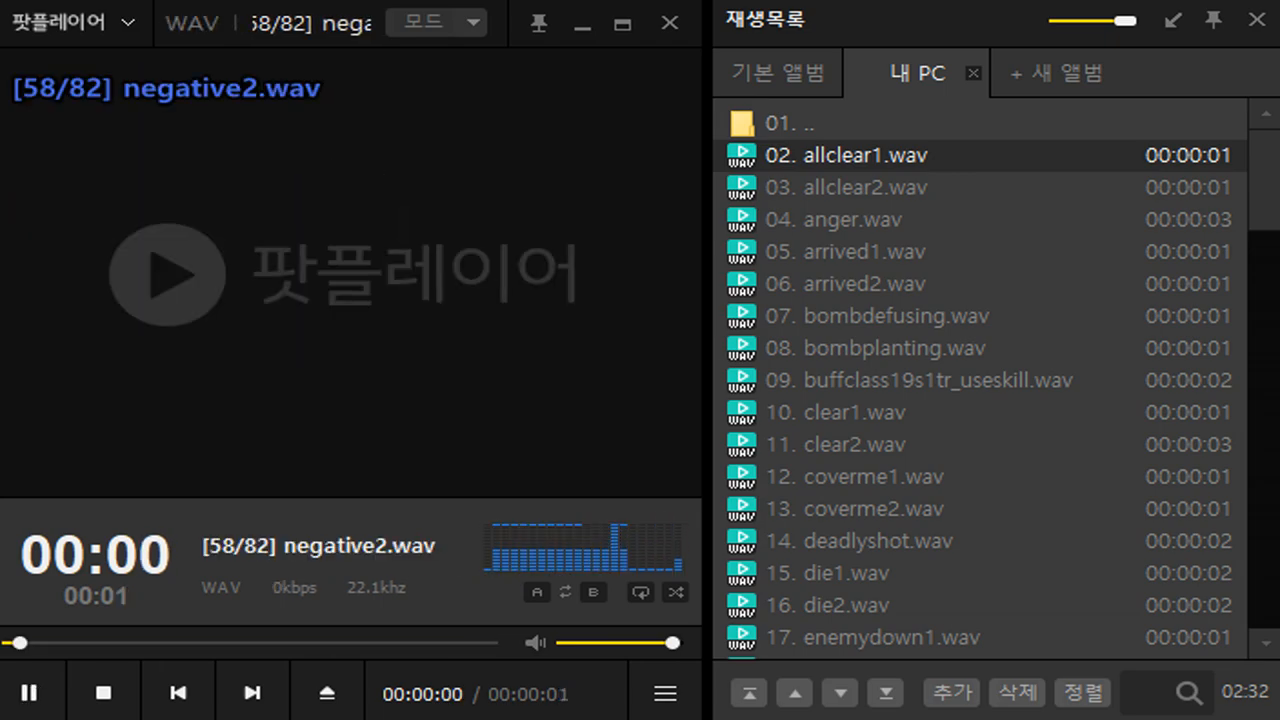
{"action": "left_click", "coordinate": [252, 692]}
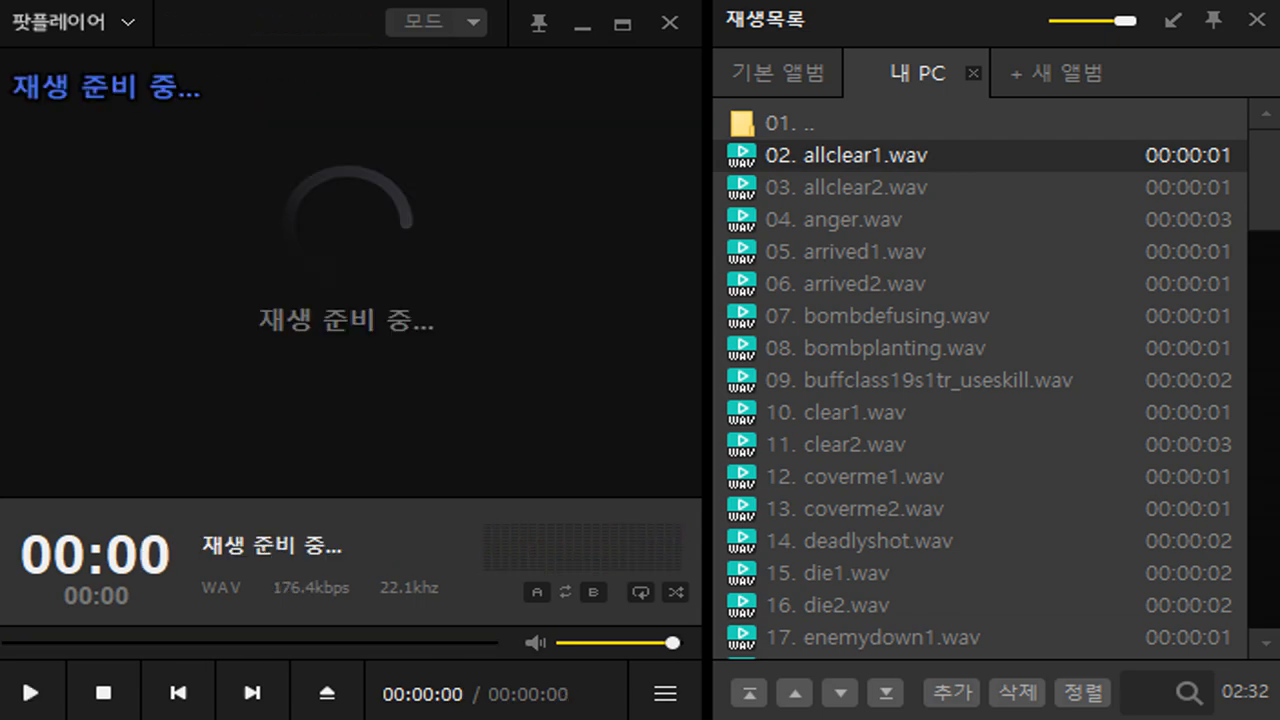
Play the remaining files from regroup2.wav through takeposition2.wav until 82/82 win2.wav.
{"action": "left_click", "coordinate": [30, 692]}
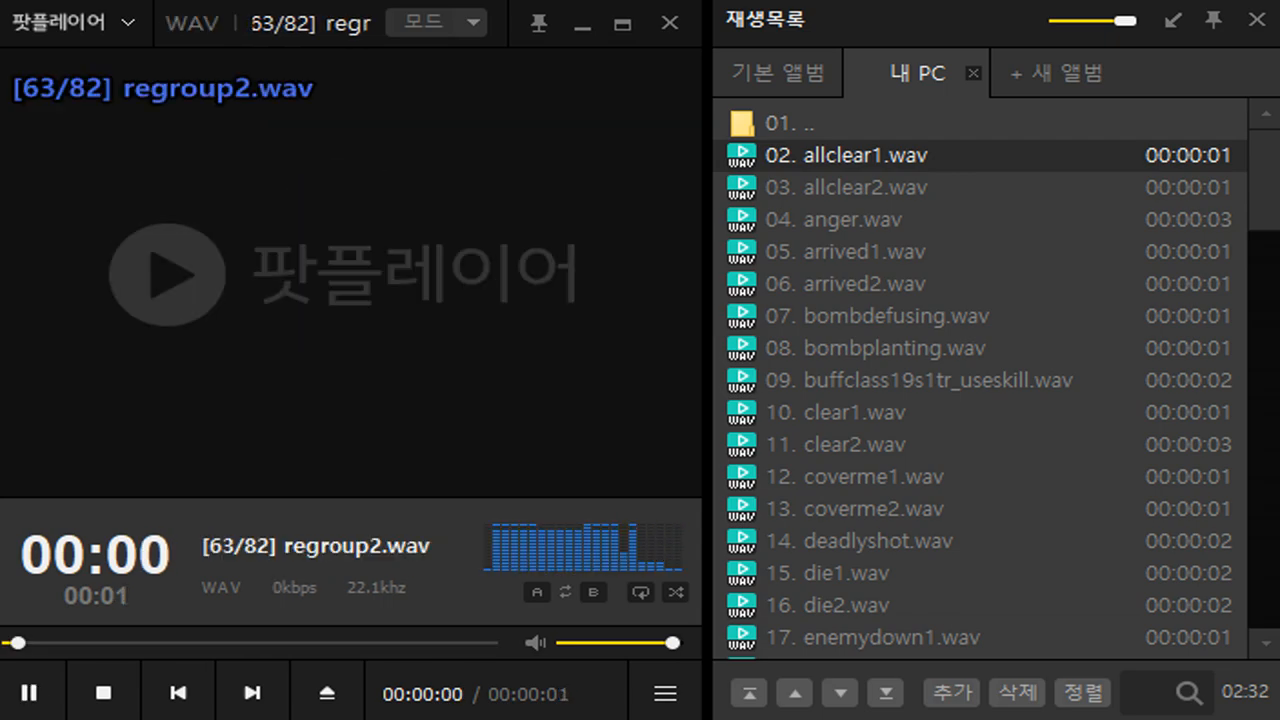
{"action": "left_click", "coordinate": [252, 692]}
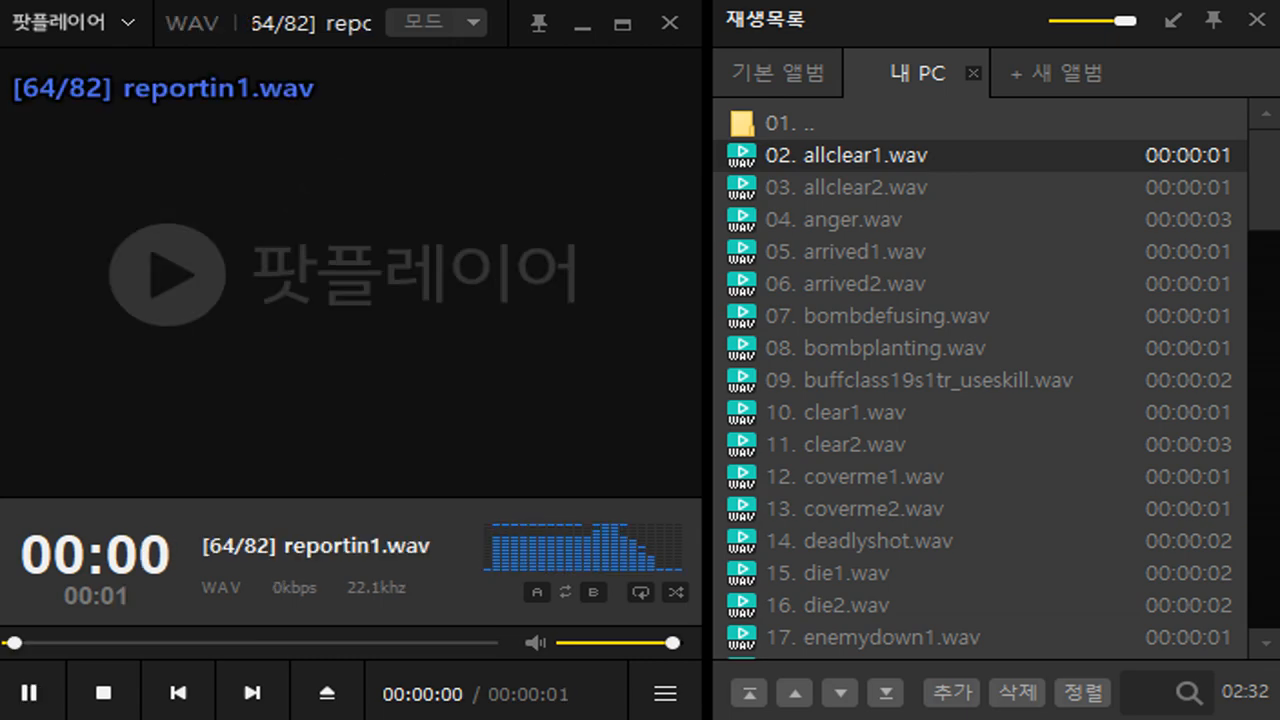
{"action": "left_click", "coordinate": [252, 692]}
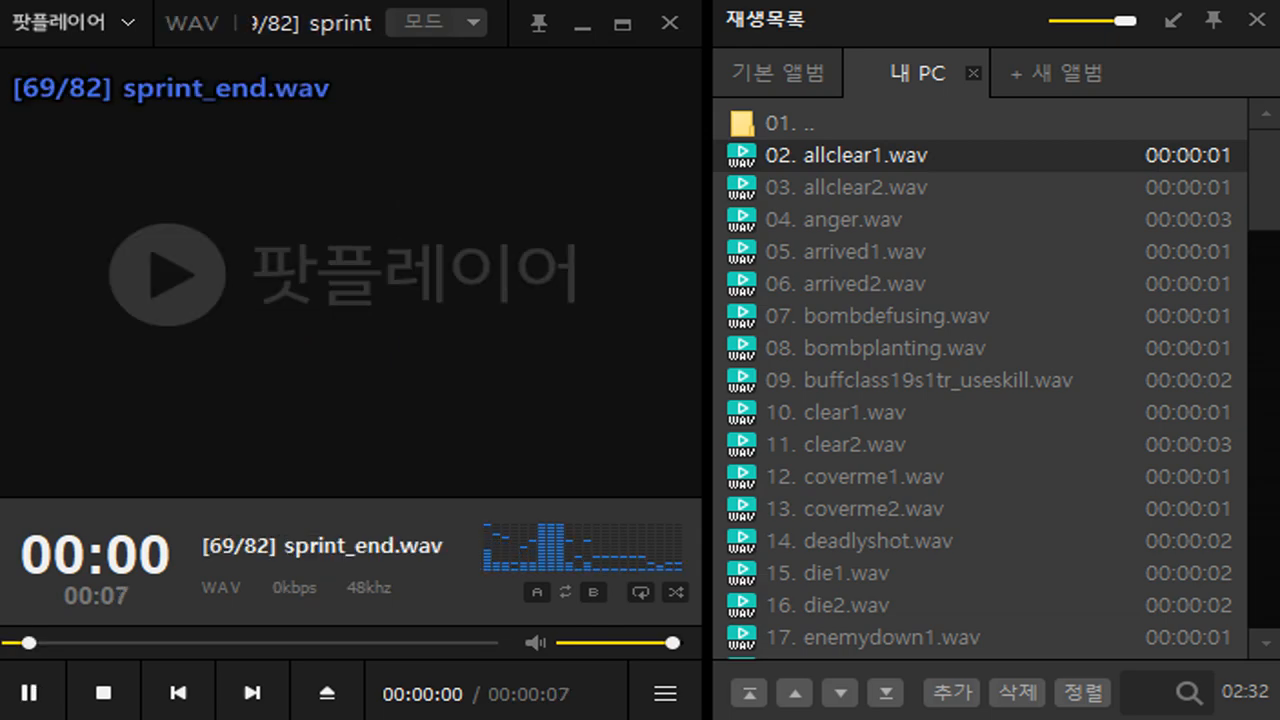
{"action": "left_click", "coordinate": [28, 692]}
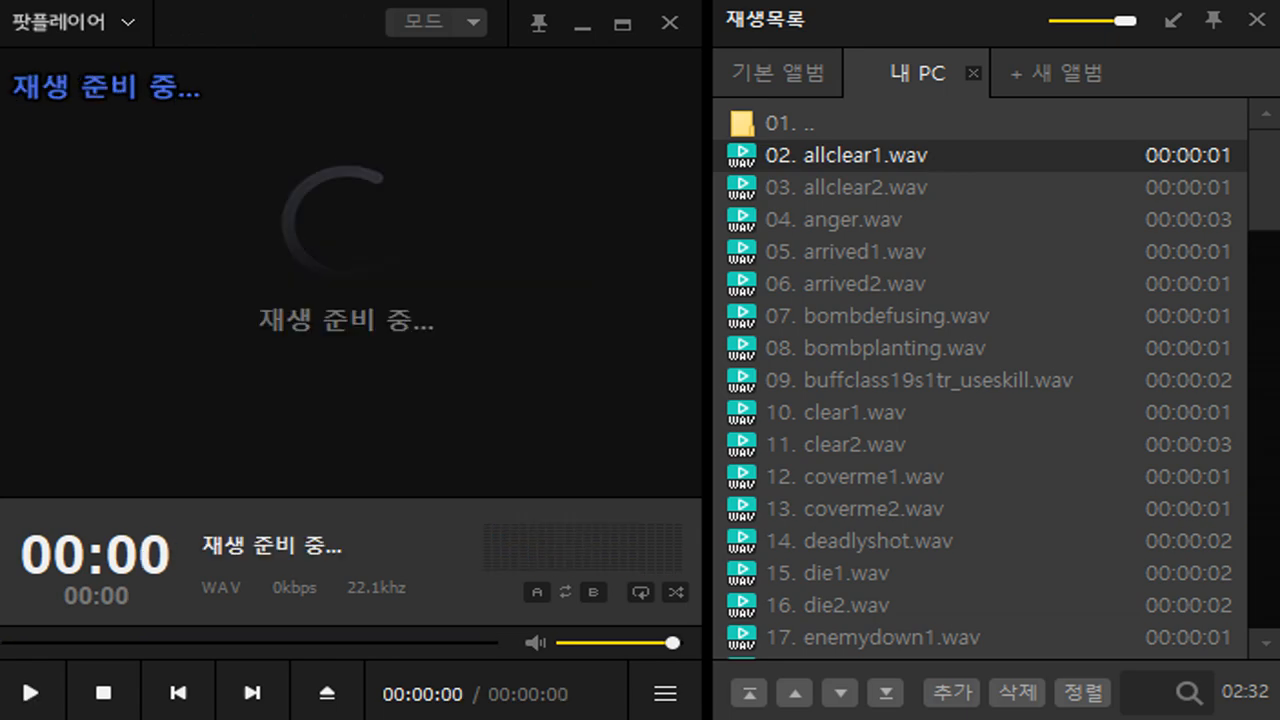
{"action": "left_click", "coordinate": [30, 692]}
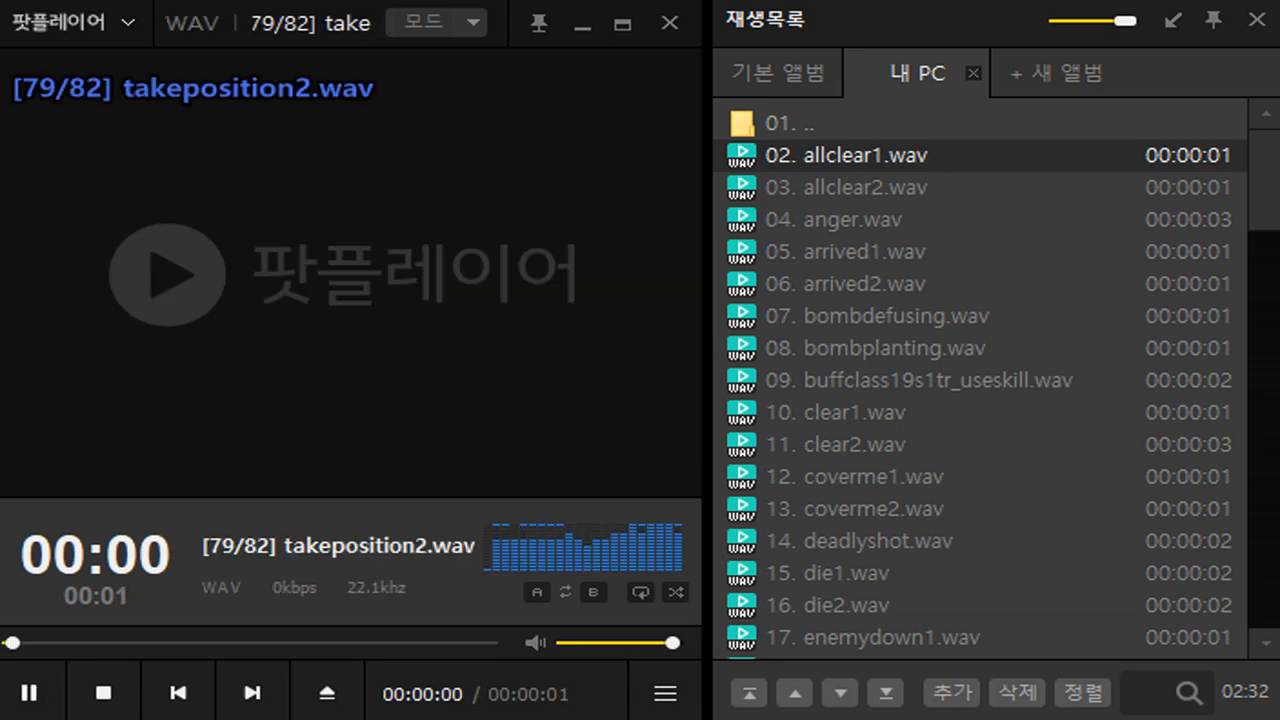
{"action": "left_click", "coordinate": [252, 692]}
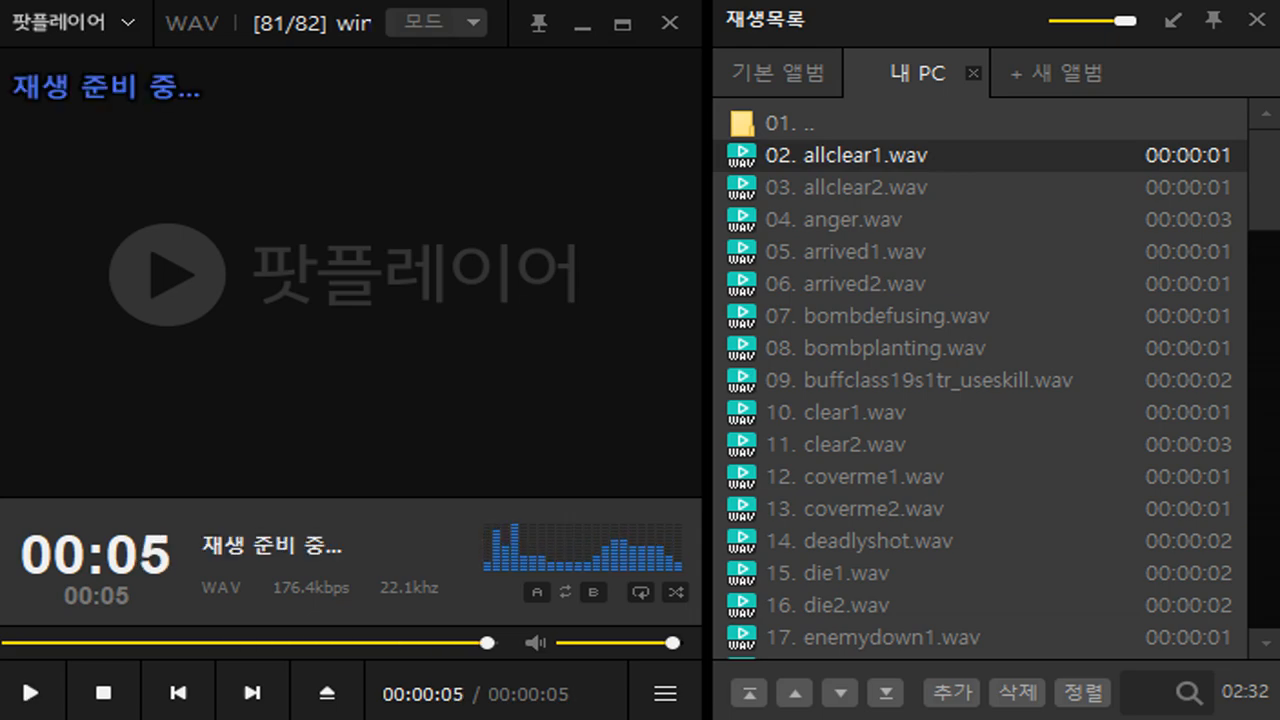
{"action": "left_click", "coordinate": [252, 692]}
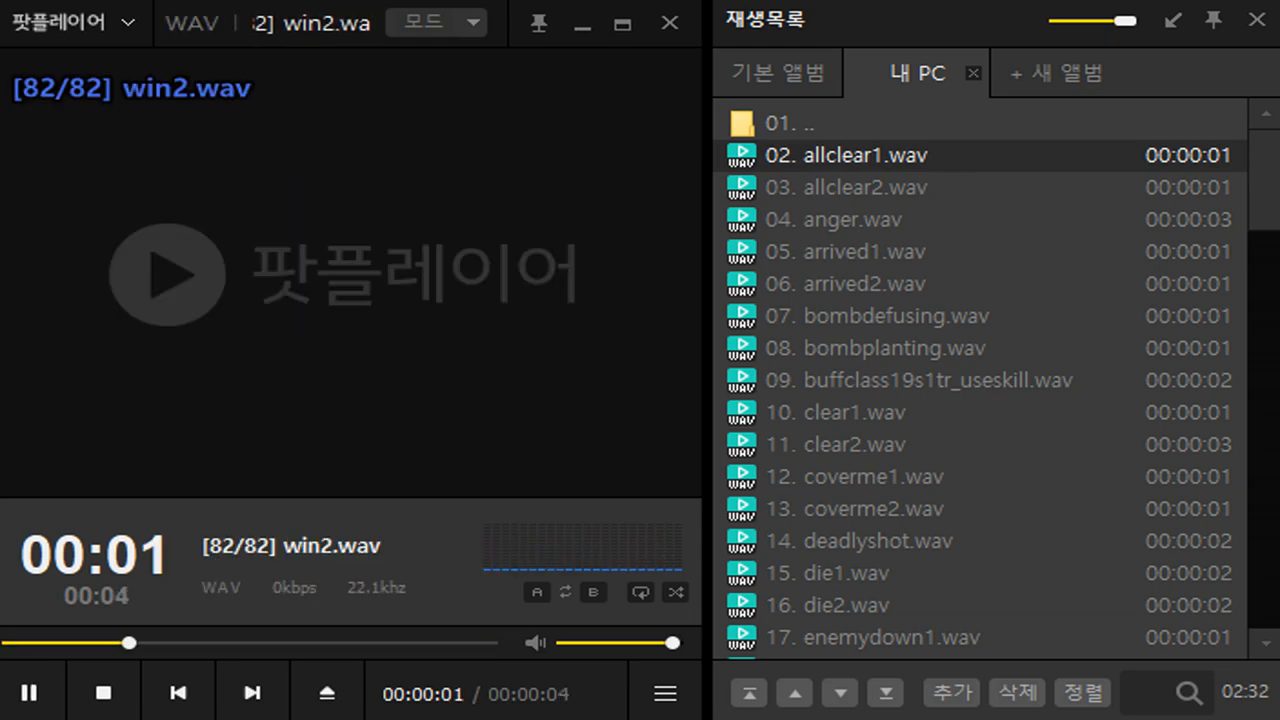